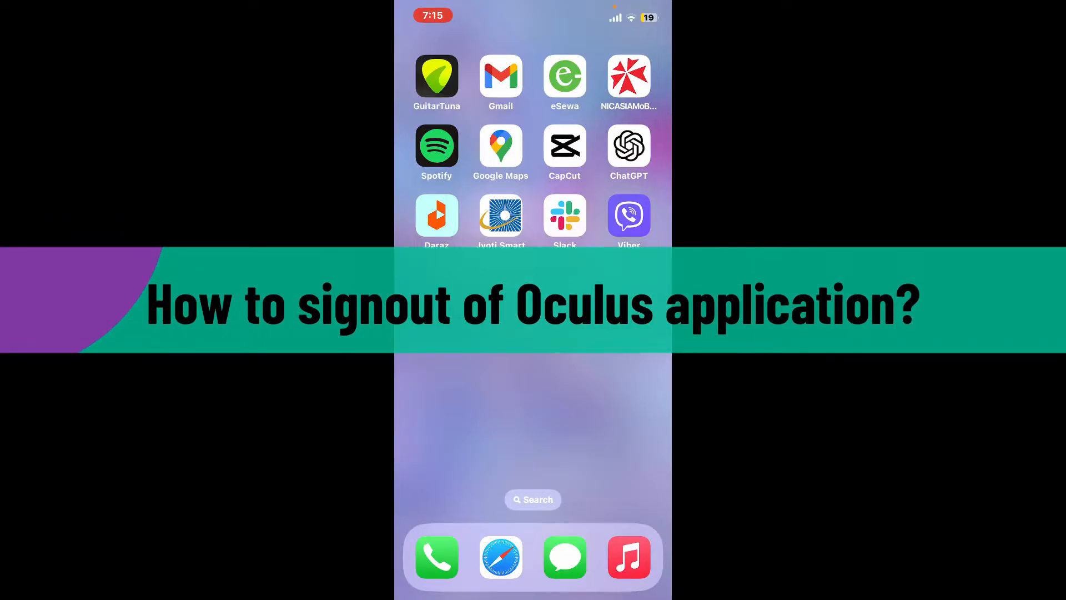
Swipe left on the home screen to the page showing the Meta Quest icon.
scroll(left, 3)
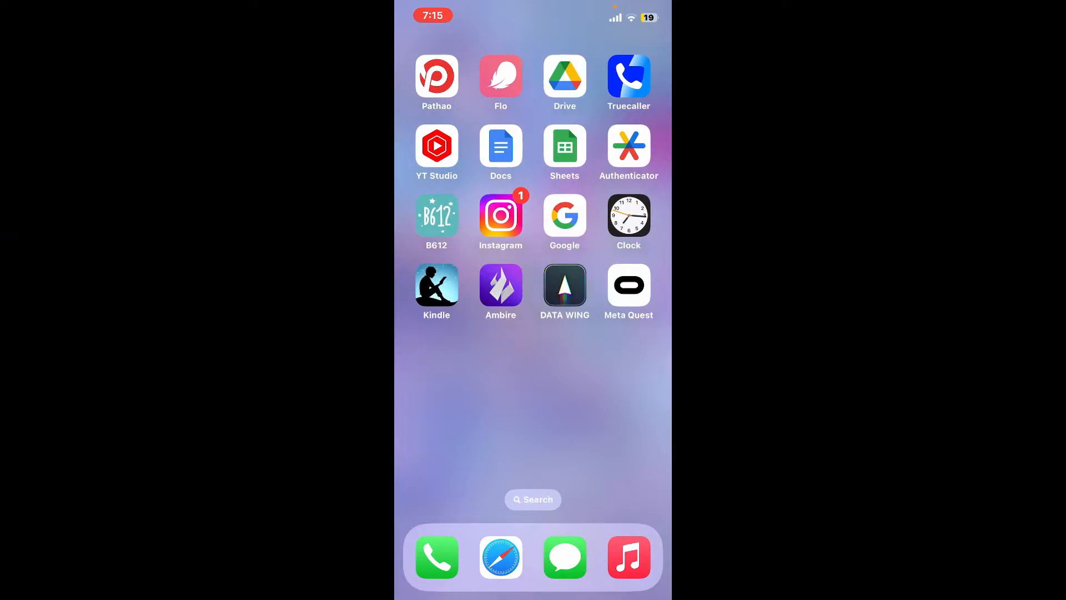
Launch Meta Quest and go to its Menu page with account options.
click(627, 285)
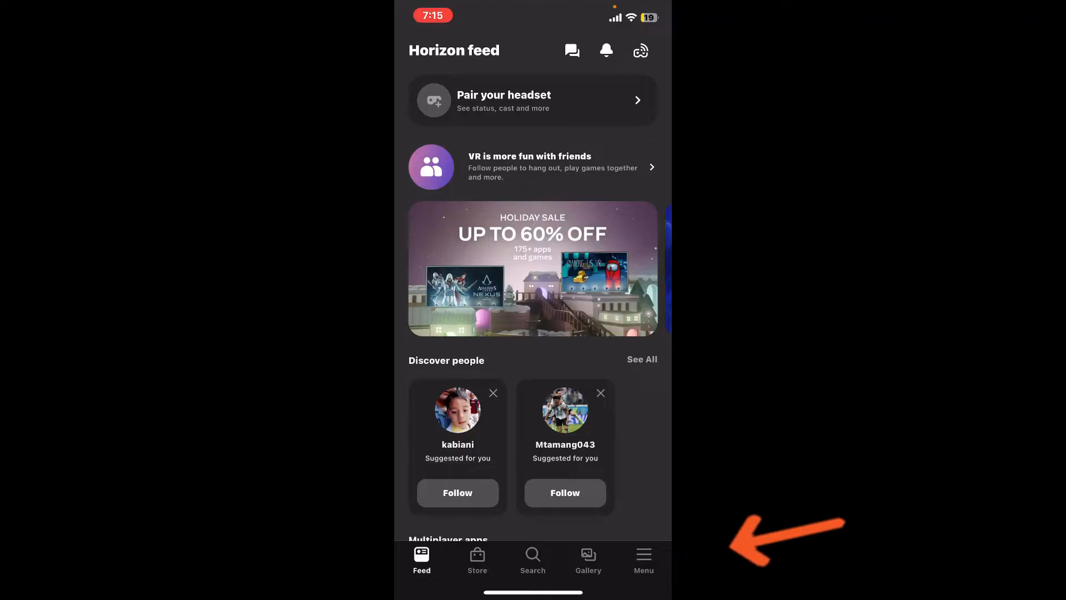
click(643, 558)
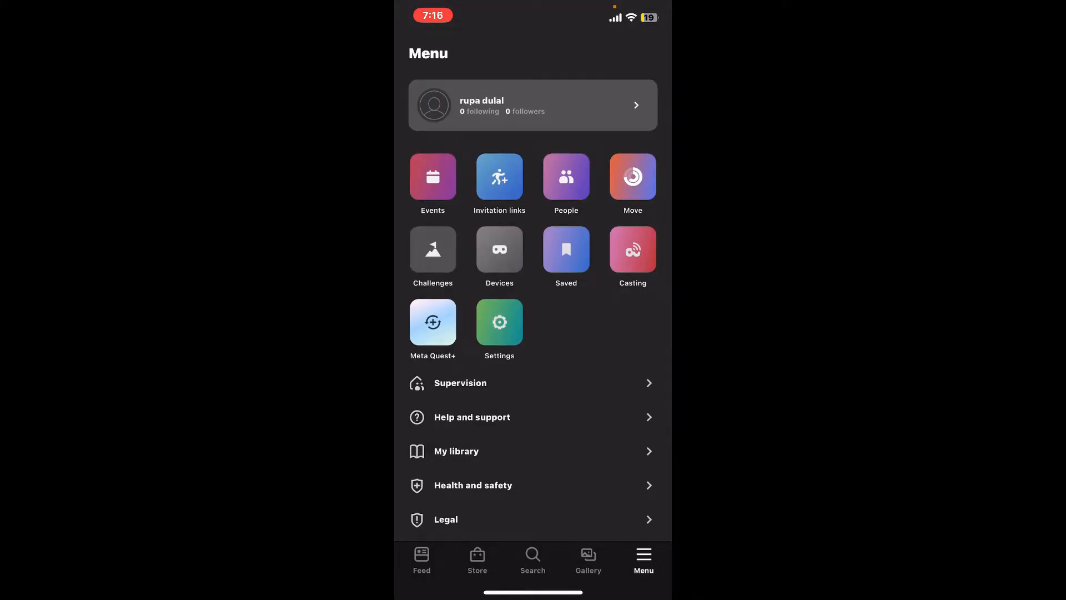
Scroll down the Menu and choose Sign out to bring up the log-out prompt.
scroll(down, 3)
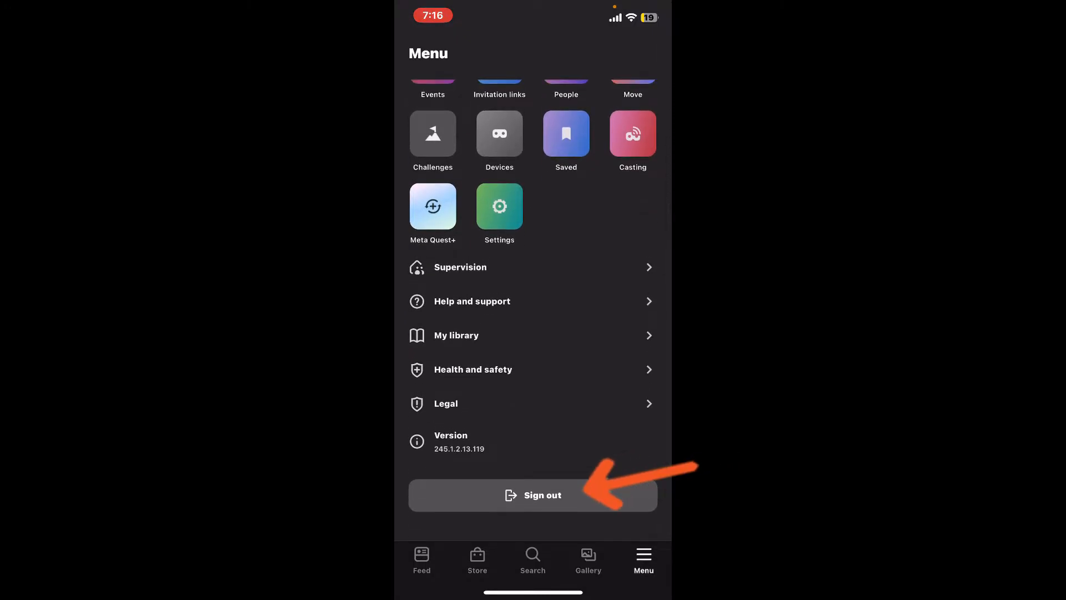
click(532, 494)
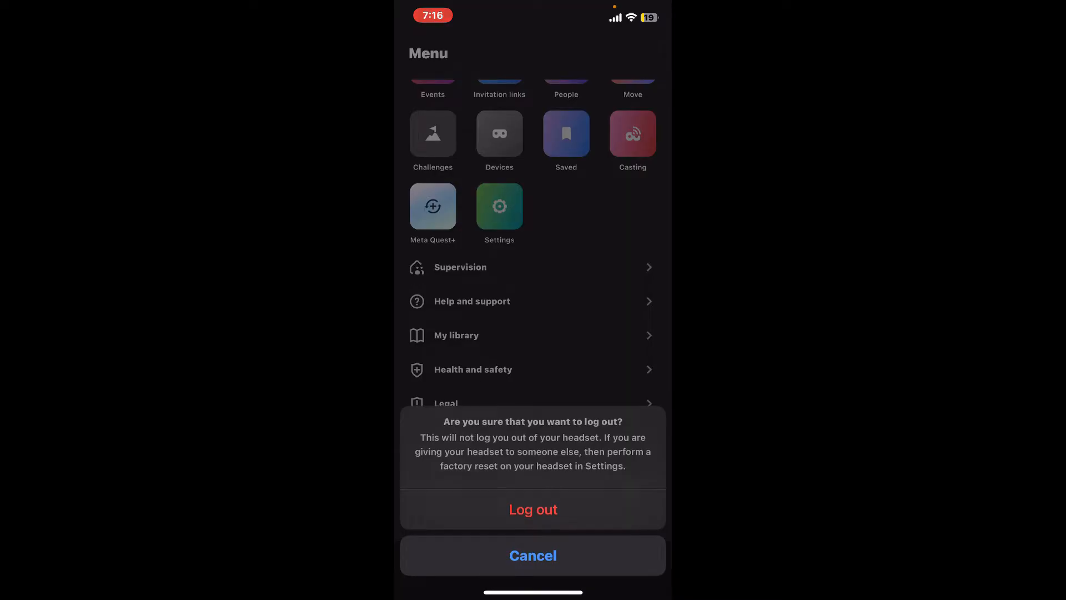